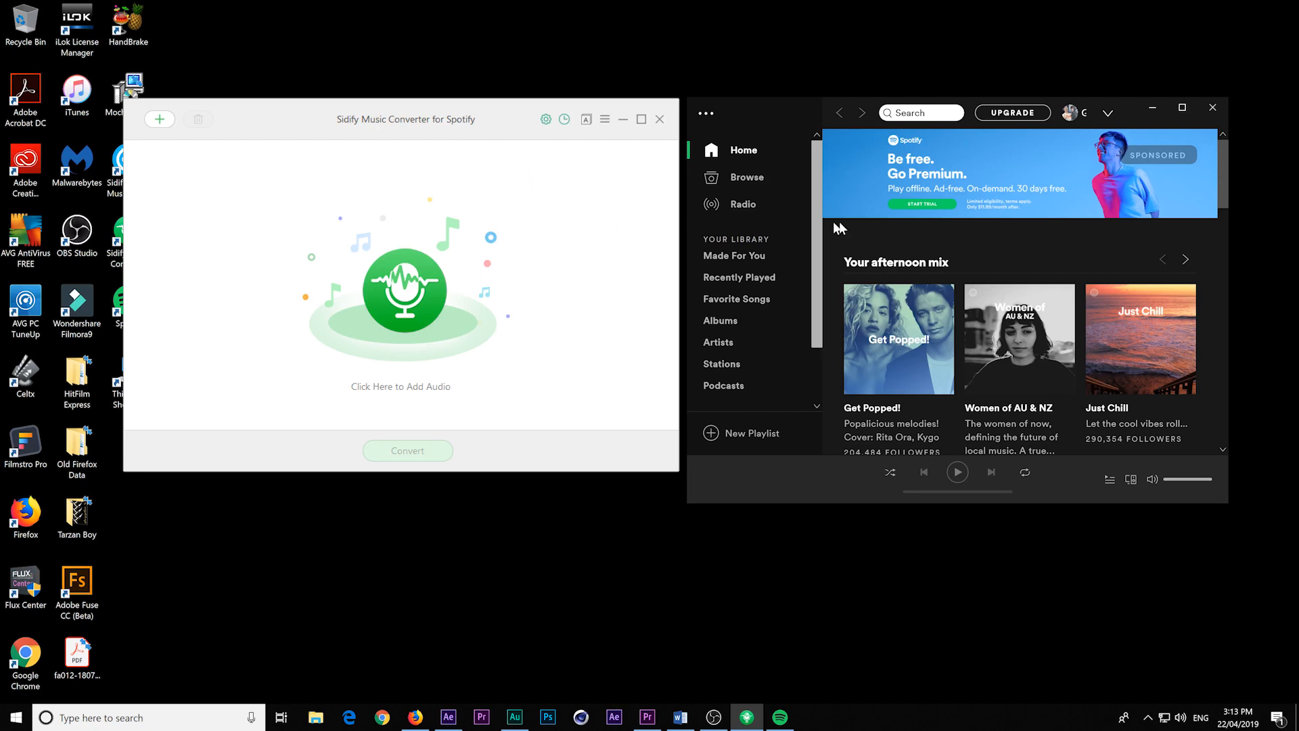
{"action": "mouse_move", "coordinate": [681, 140]}
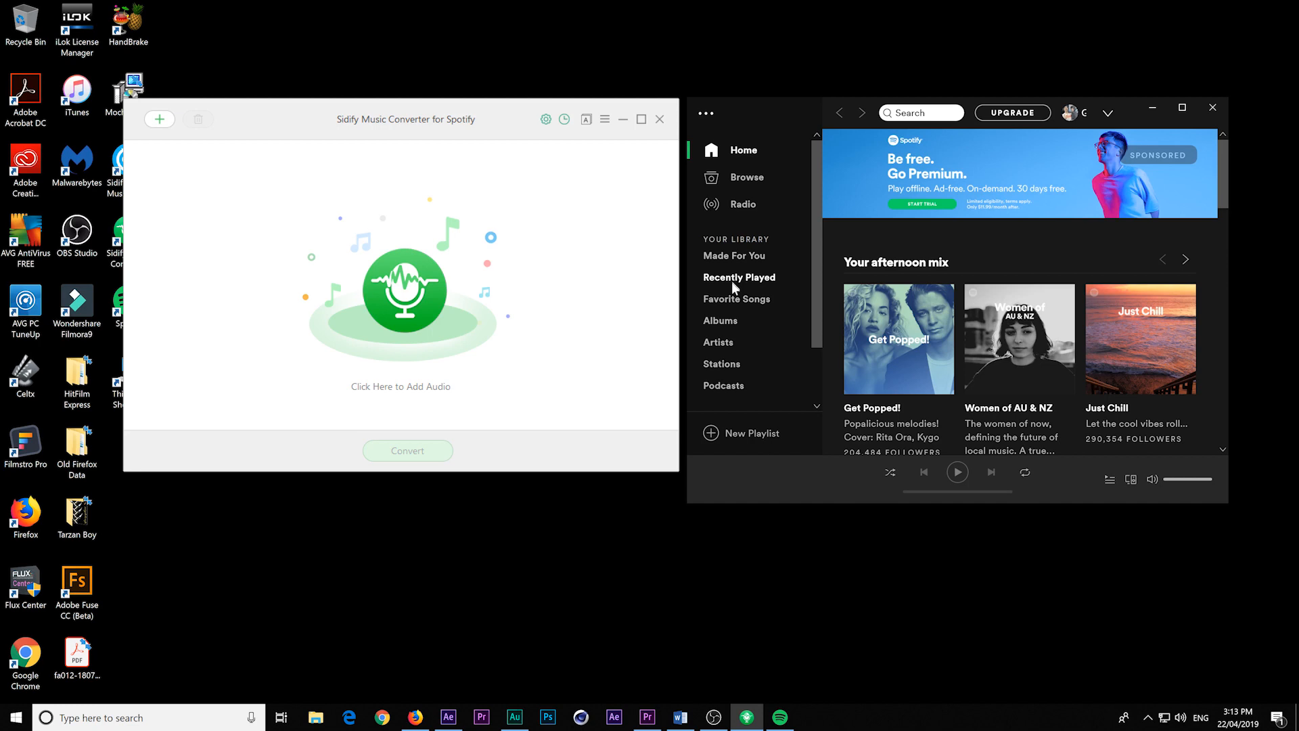
- Show the Favorite Songs playlist in Spotify, which holds Tarzan Boy by Baltimora
{"action": "left_click", "coordinate": [736, 299]}
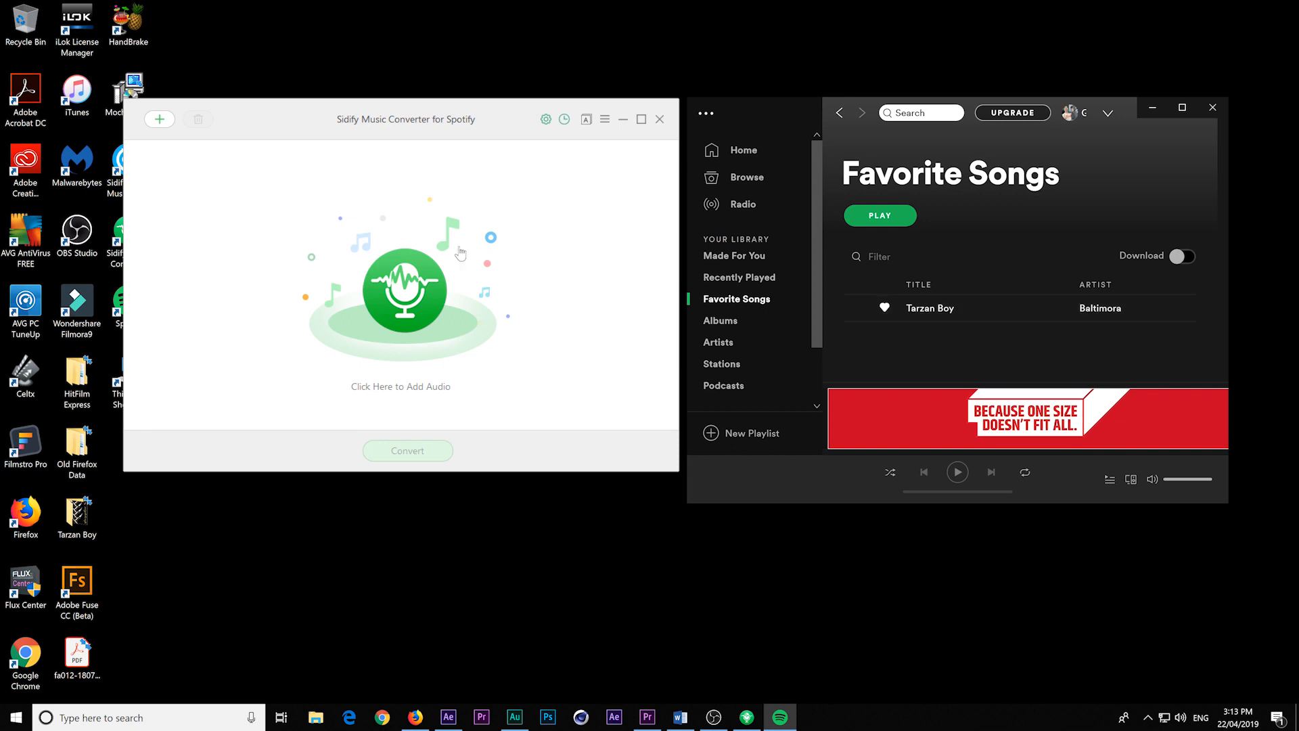
- Add Tarzan Boy by Baltimora (6:19) to the Sidify conversion queue
{"action": "left_click", "coordinate": [659, 119]}
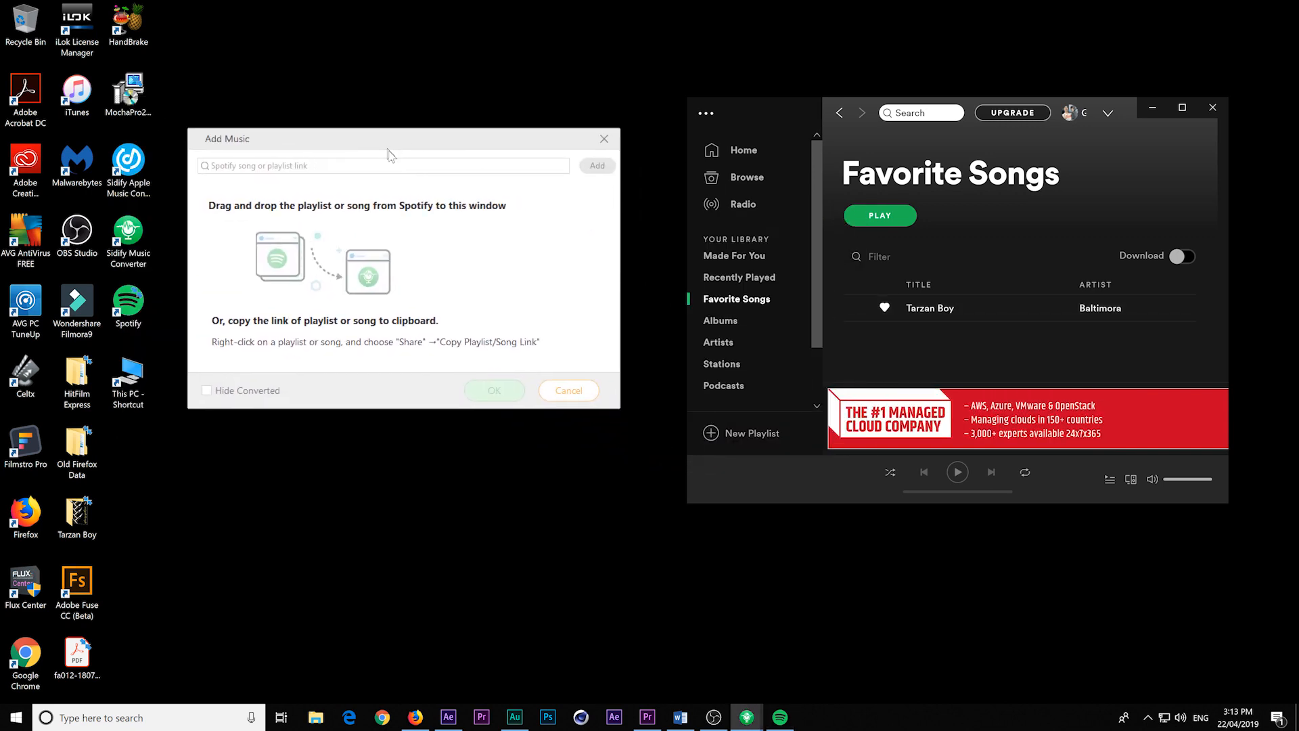
{"action": "mouse_move", "coordinate": [935, 313]}
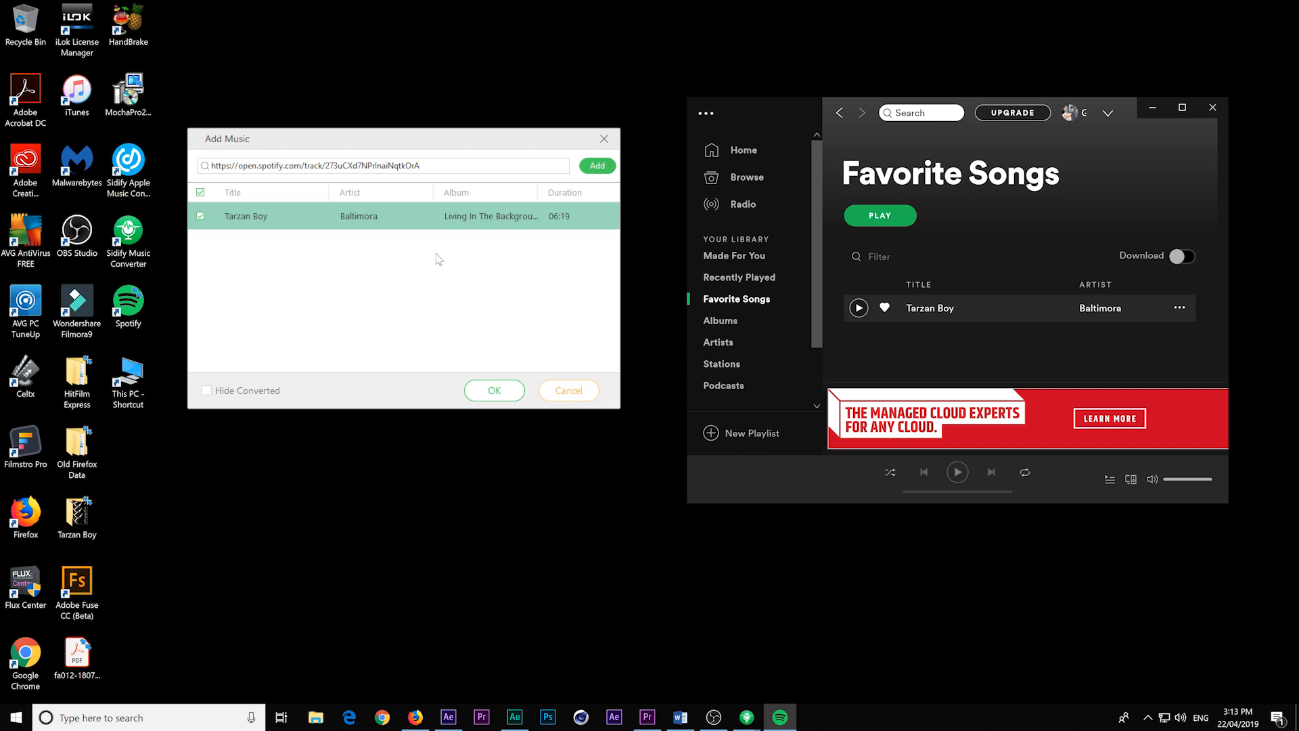
{"action": "mouse_move", "coordinate": [512, 422]}
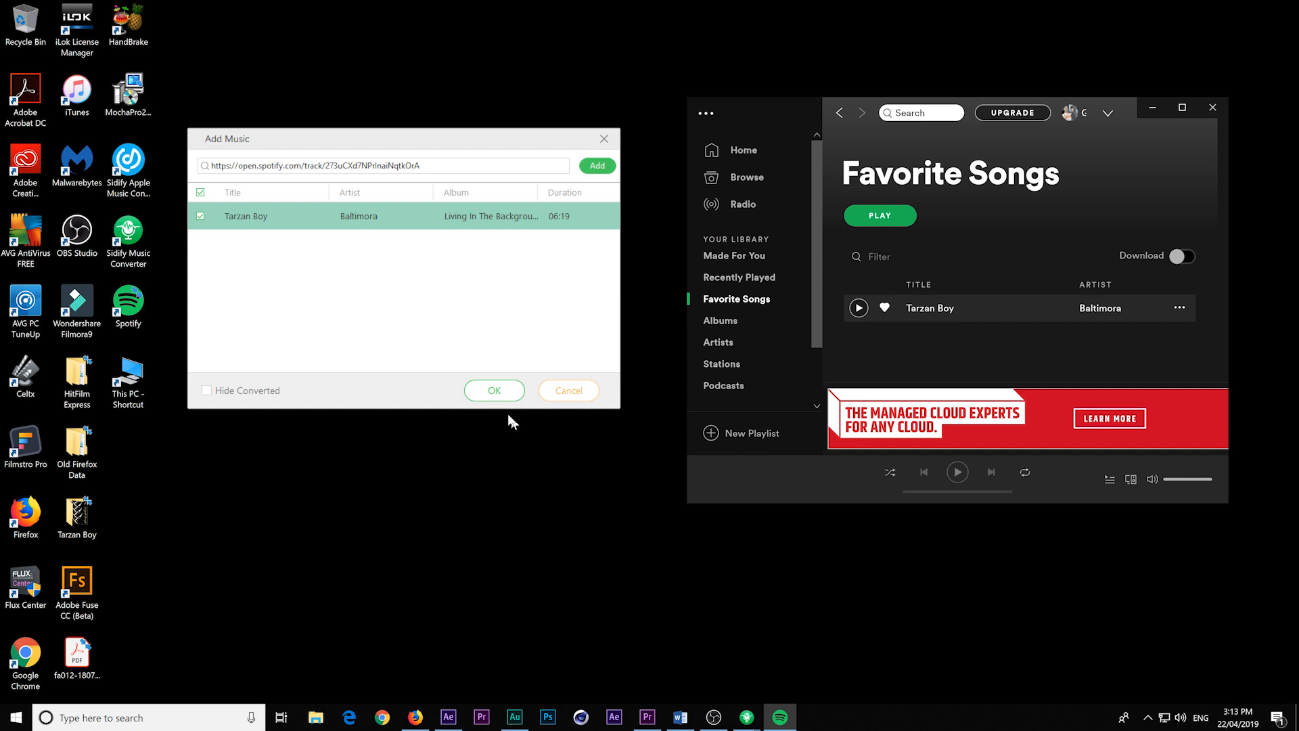
{"action": "left_click", "coordinate": [493, 390]}
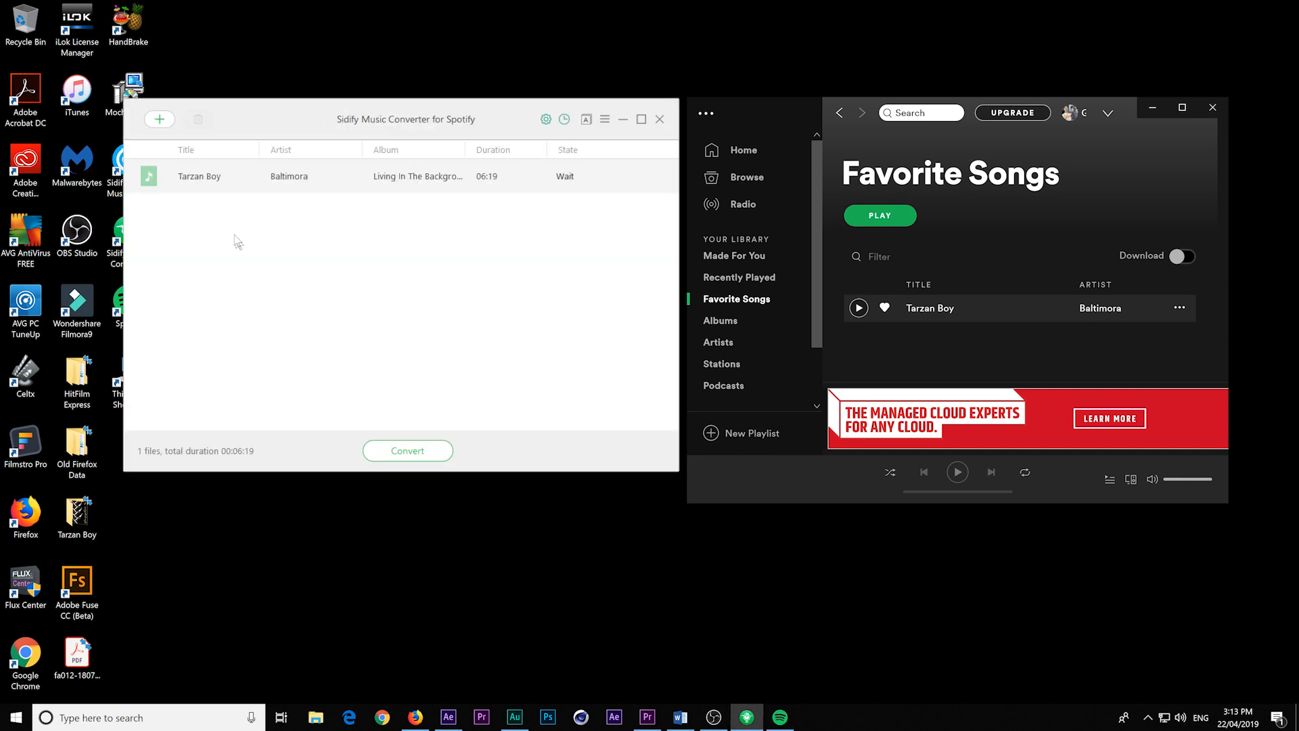
- Confirm output settings as MP3, High 320 kbps quality, saved to the Desktop
{"action": "left_click", "coordinate": [546, 119]}
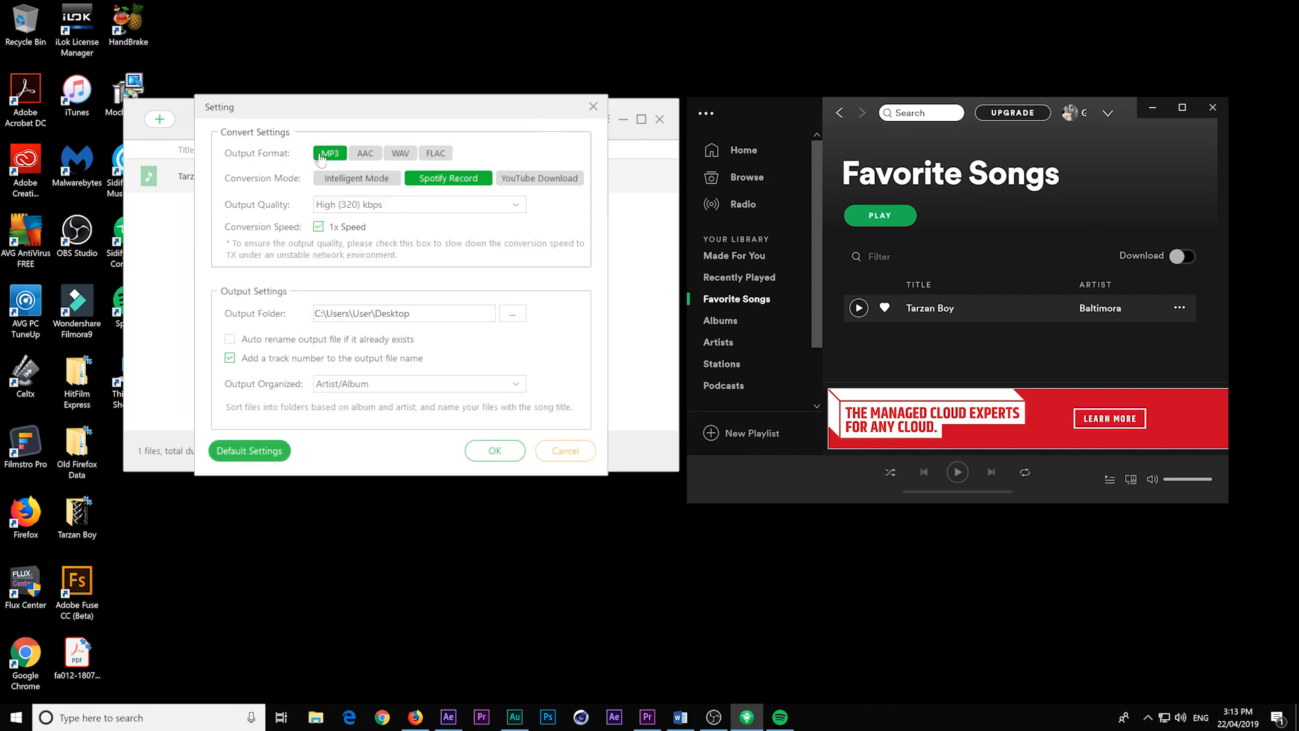
{"action": "mouse_move", "coordinate": [397, 205]}
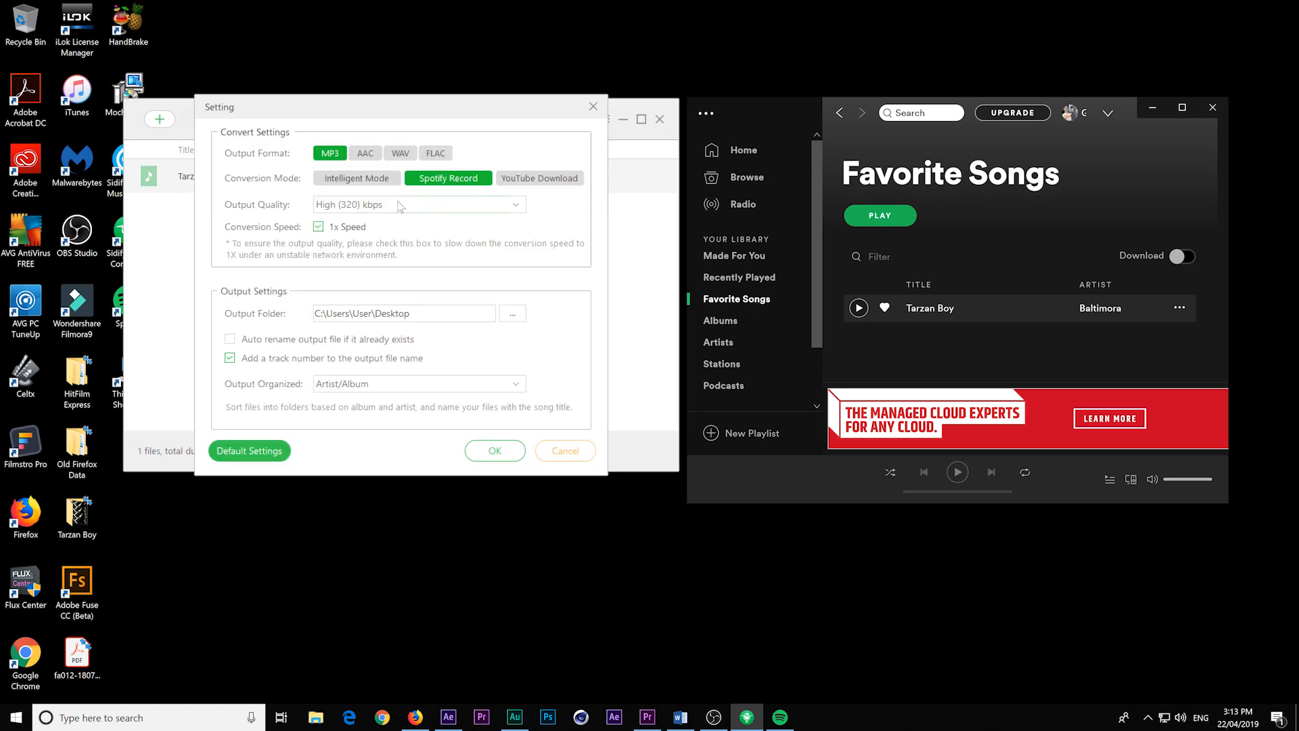
{"action": "mouse_move", "coordinate": [501, 446]}
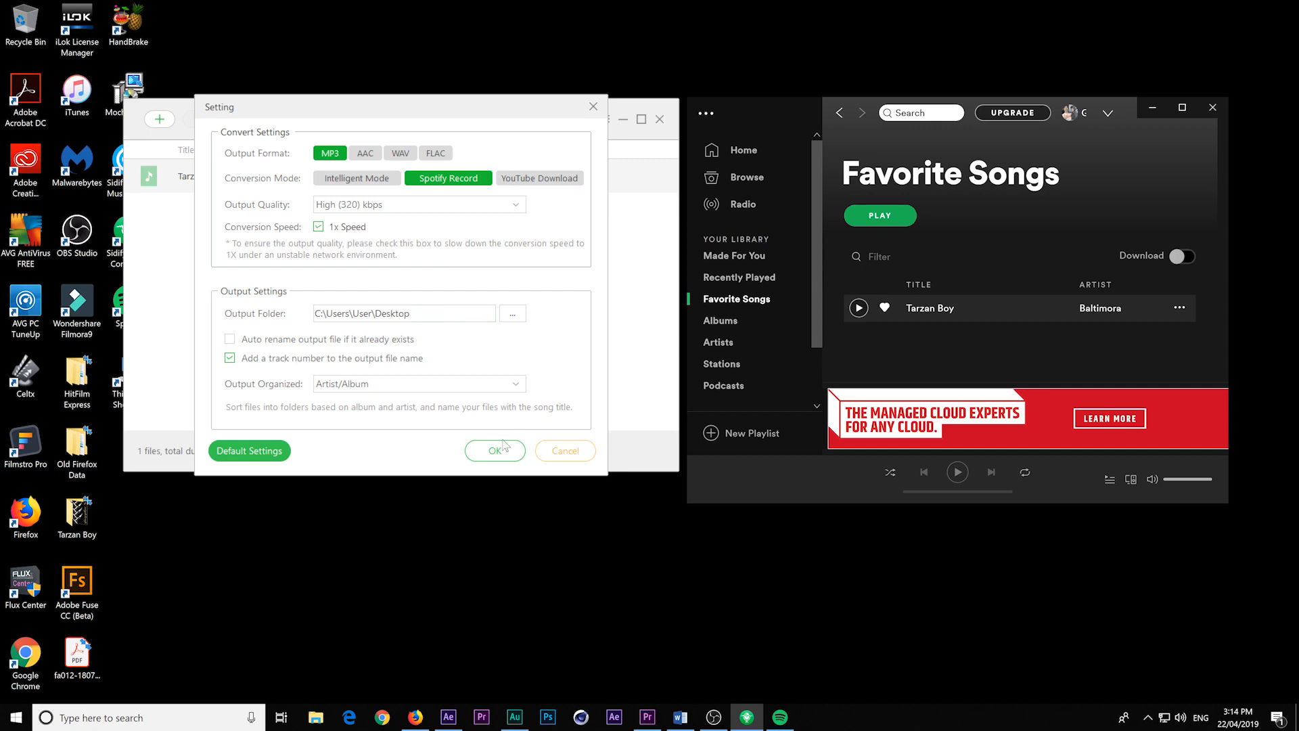
{"action": "left_click", "coordinate": [495, 451]}
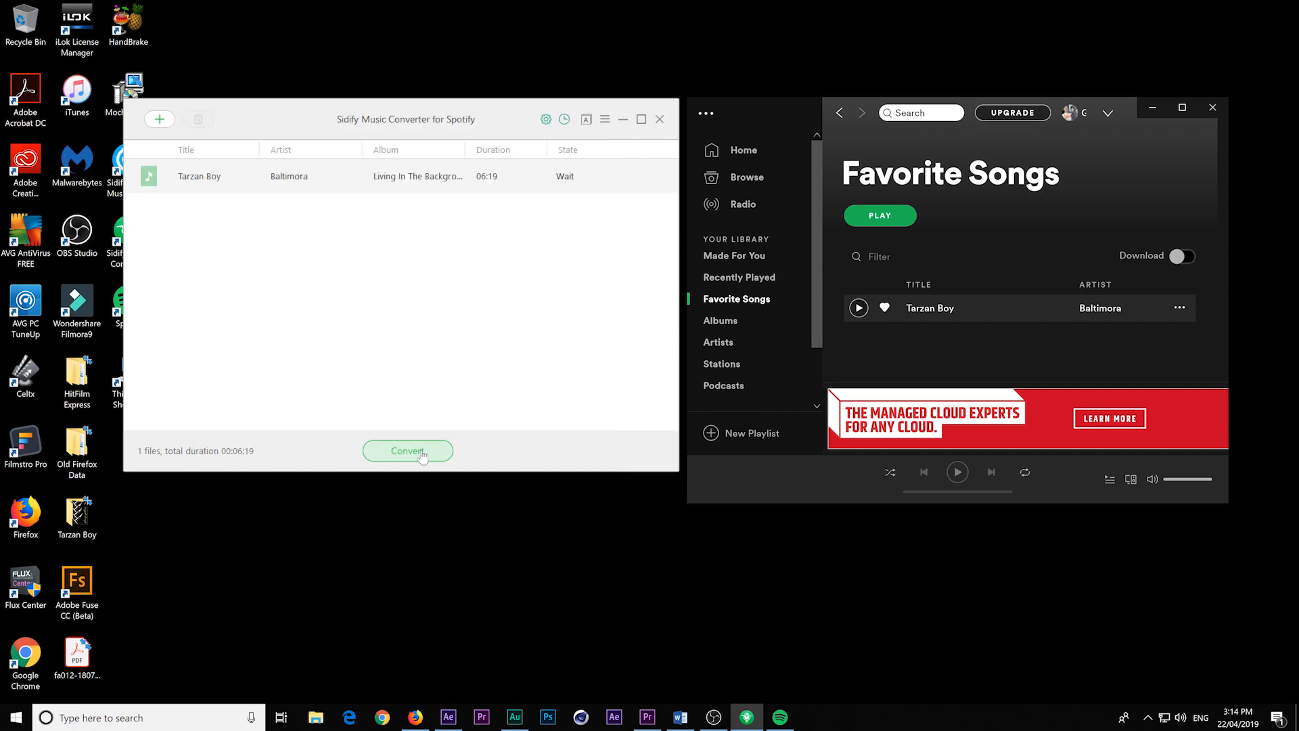
- Convert Tarzan Boy and locate the MP3 in the Baltimora output folder
{"action": "left_click", "coordinate": [407, 449]}
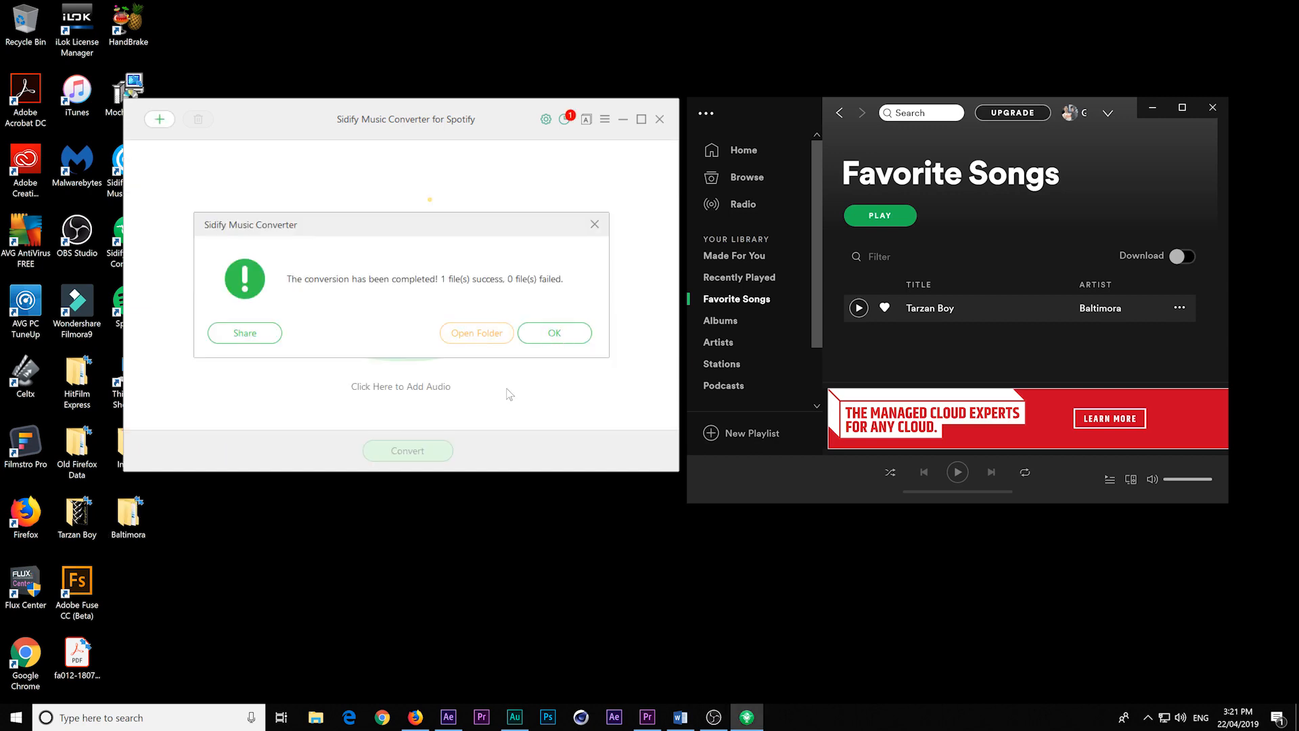
{"action": "left_click", "coordinate": [475, 333]}
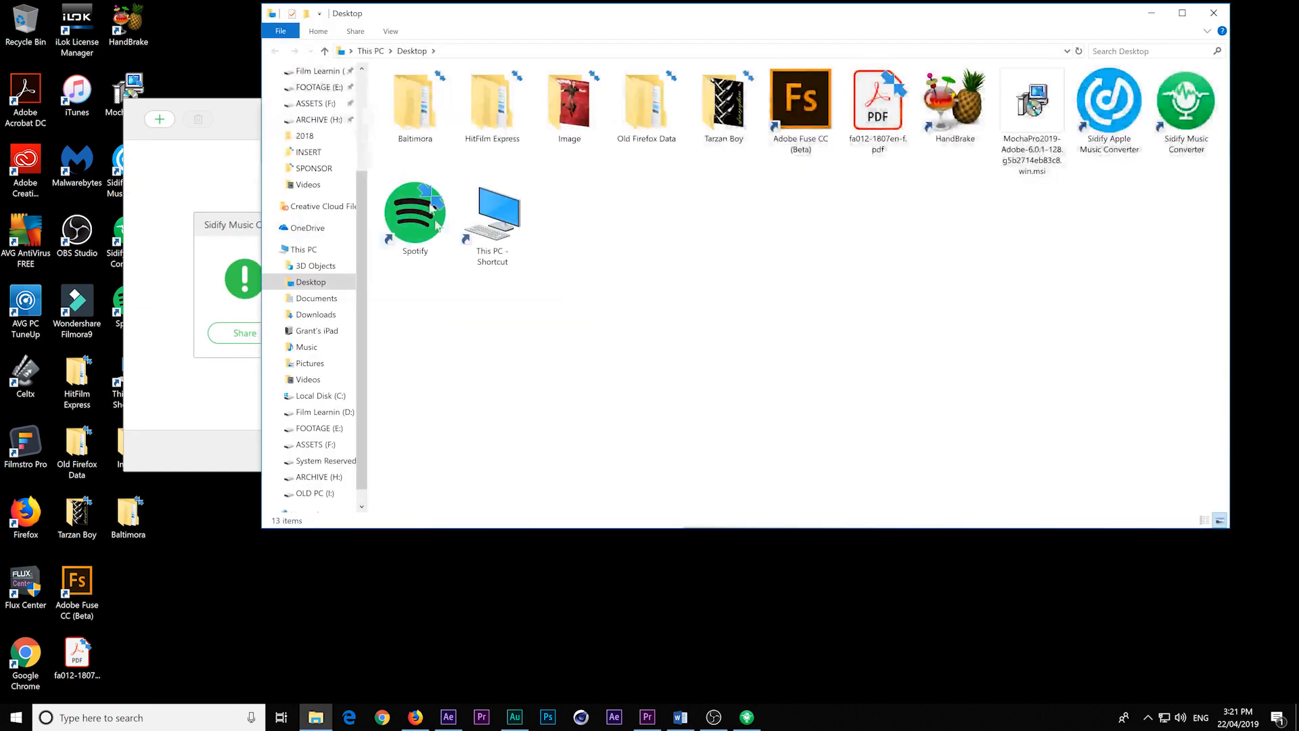
{"action": "left_click", "coordinate": [414, 99]}
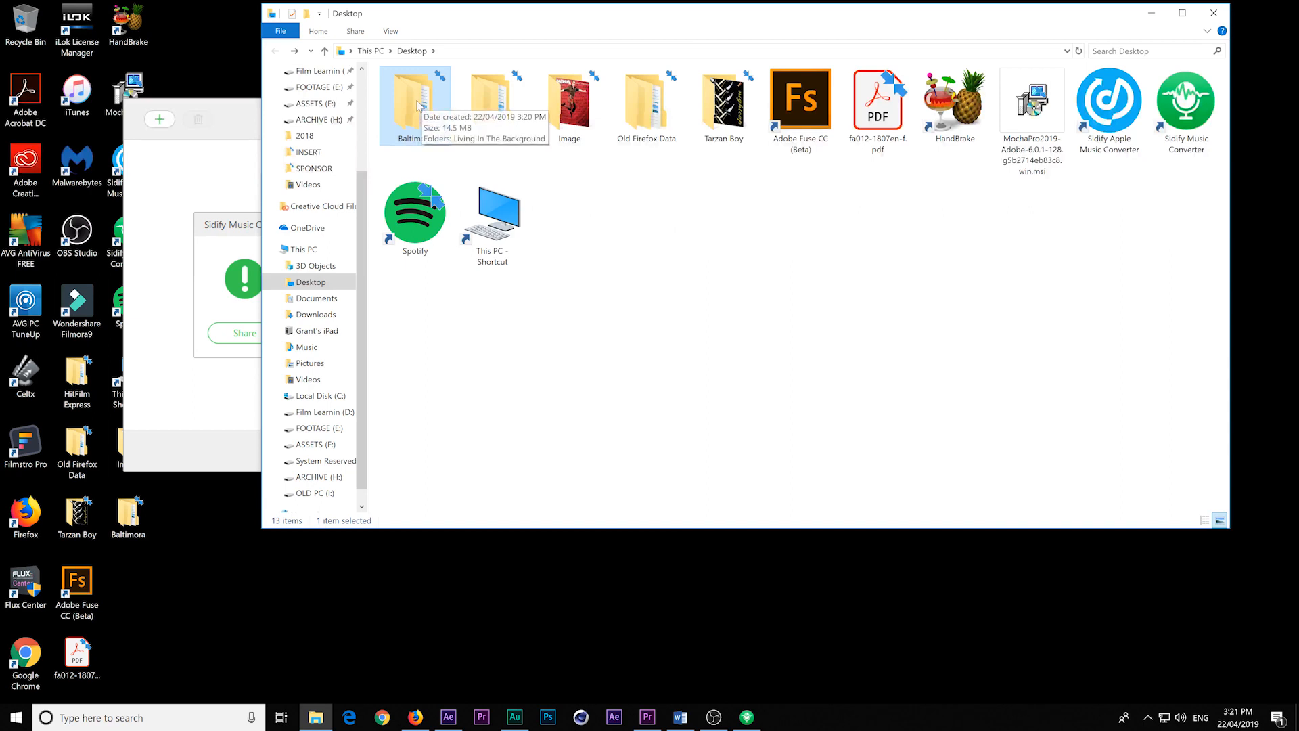
{"action": "double_click", "coordinate": [414, 99]}
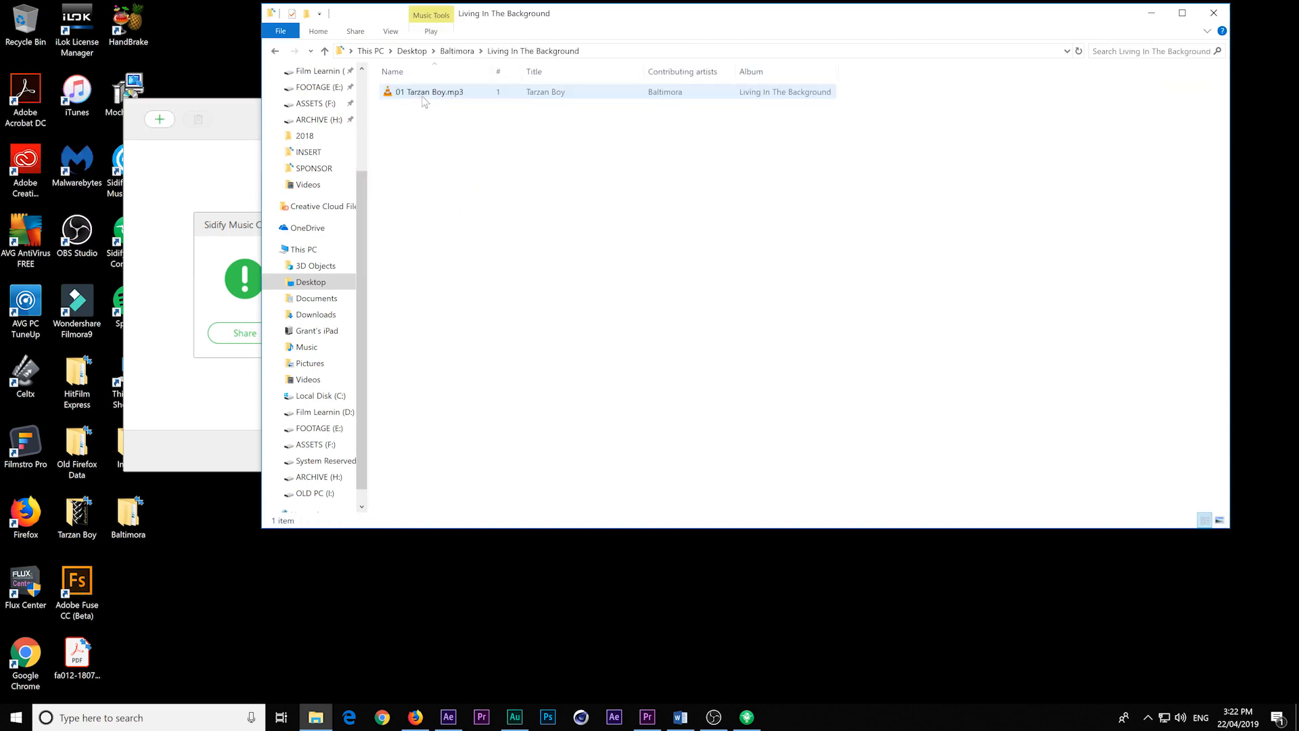
- Inspect 01 Tarzan Boy.mp3 in MediaInfo, confirming 320 kb/s and album tags
{"action": "right_click", "coordinate": [426, 91]}
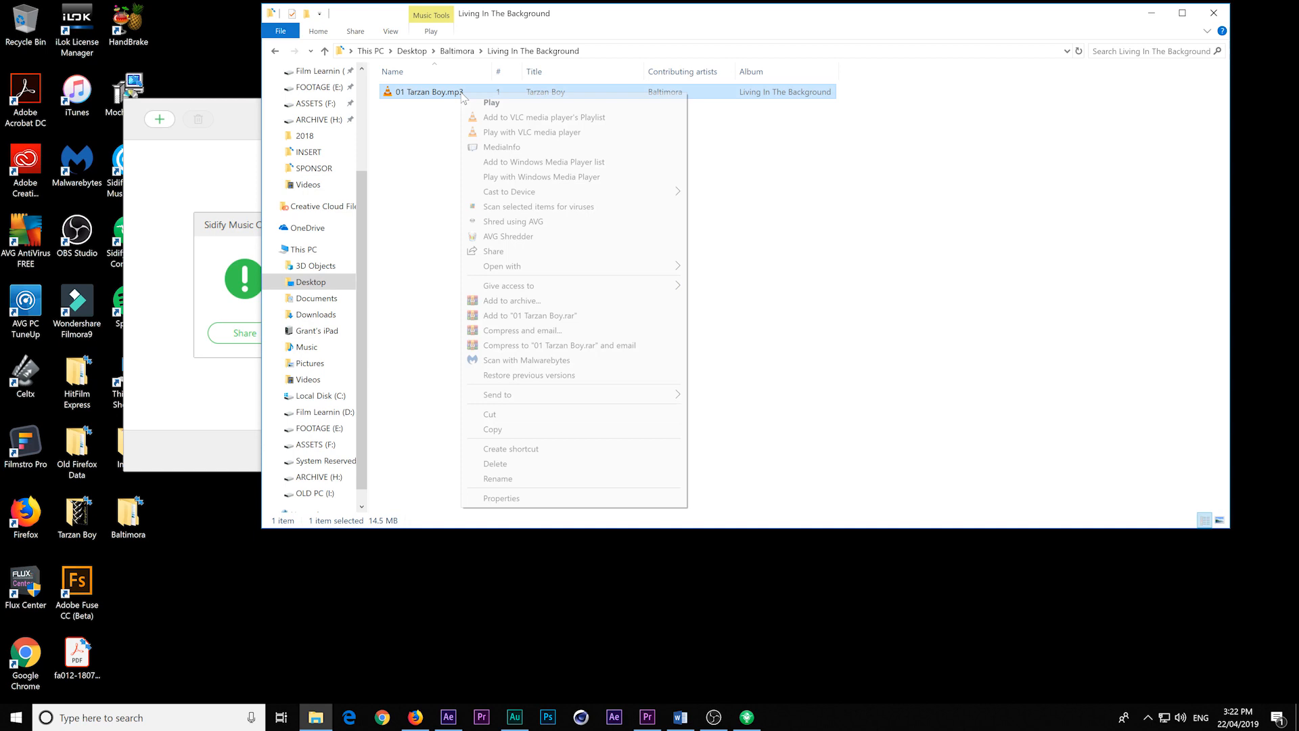
{"action": "left_click", "coordinate": [500, 146]}
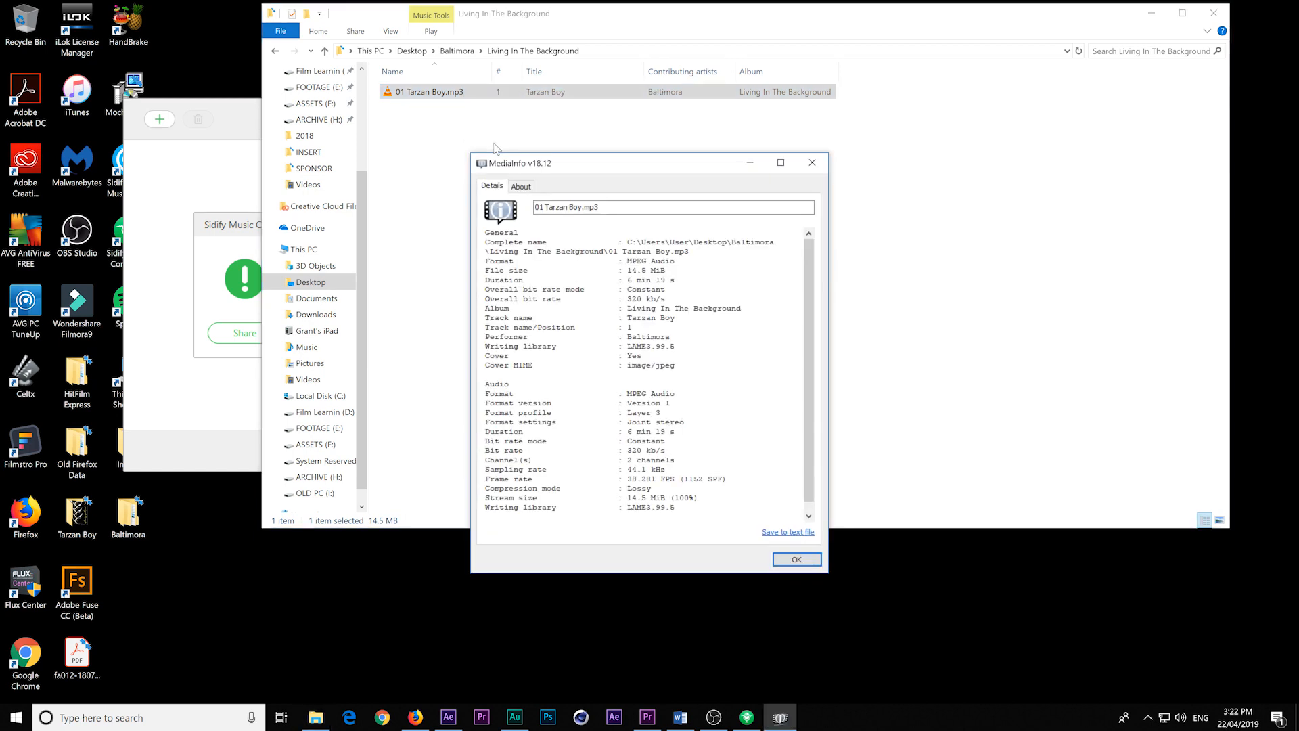
{"action": "mouse_move", "coordinate": [617, 282]}
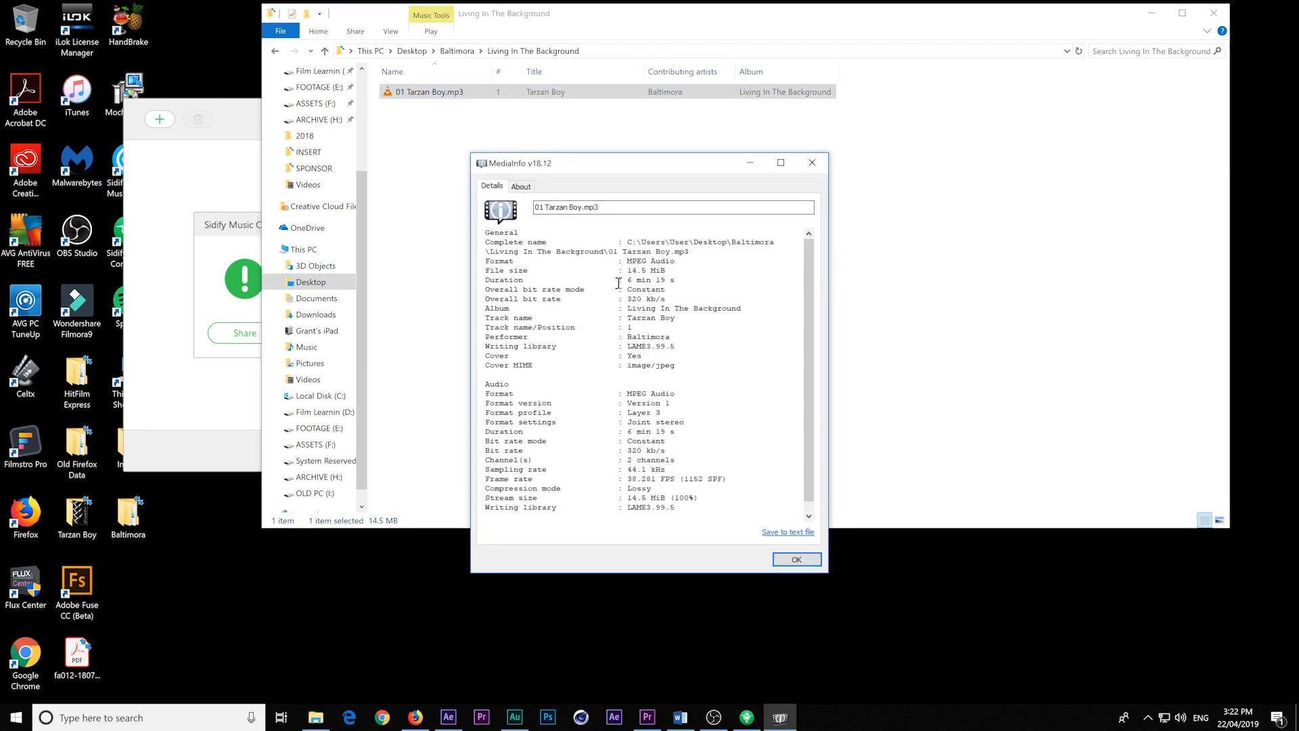